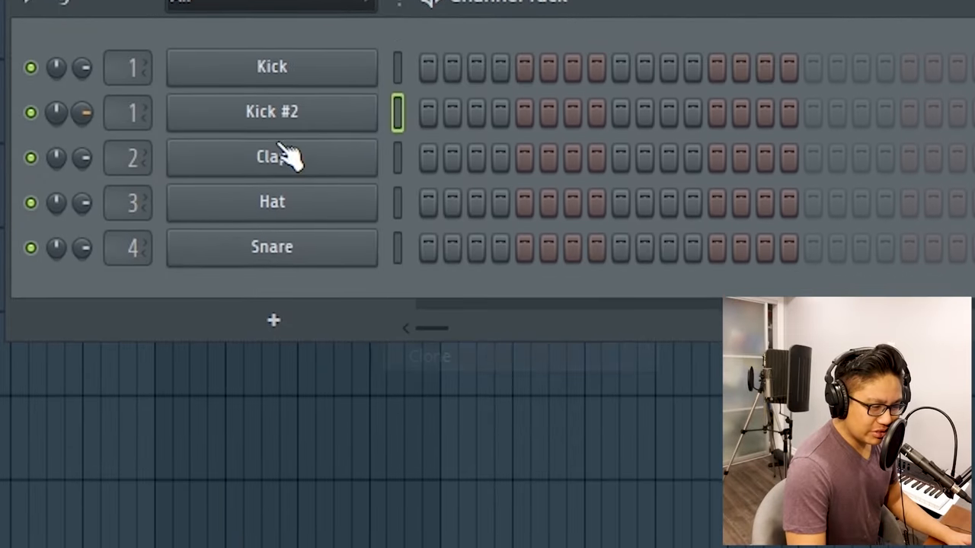
# Bring up the Clap channel's options from the Channel rack
pyautogui.rightClick(271, 172)
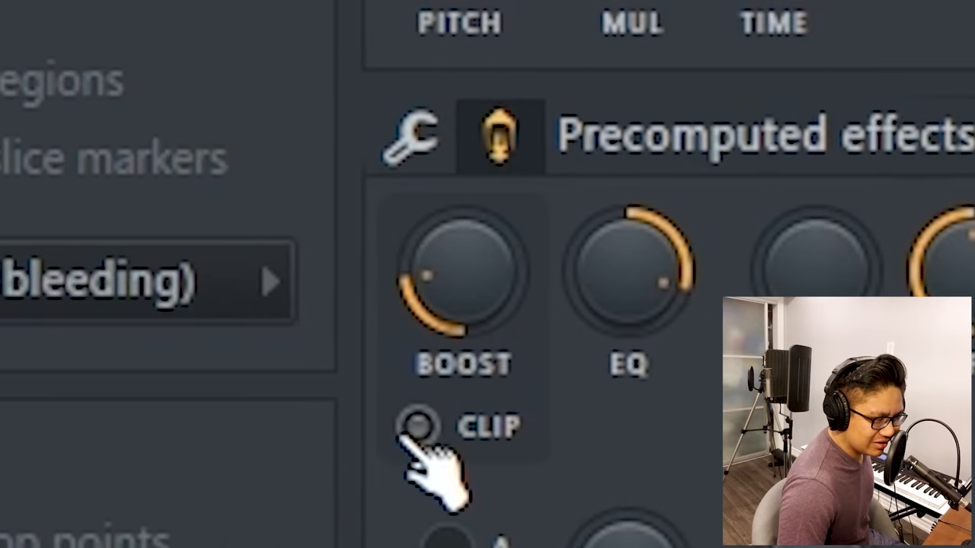
# Enable CLIP on the boosted drum sample for a harder, clipped sound
pyautogui.click(421, 426)
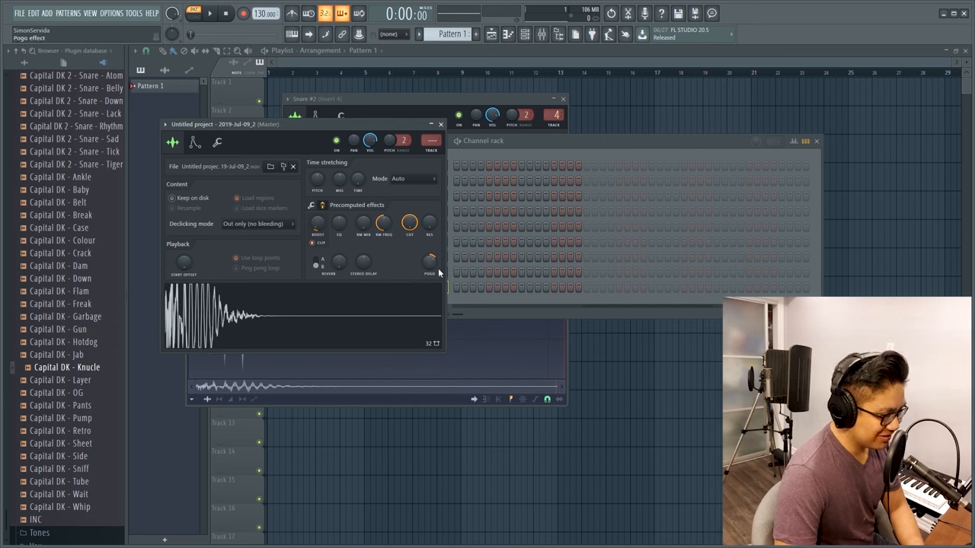
pyautogui.rightClick(259, 15)
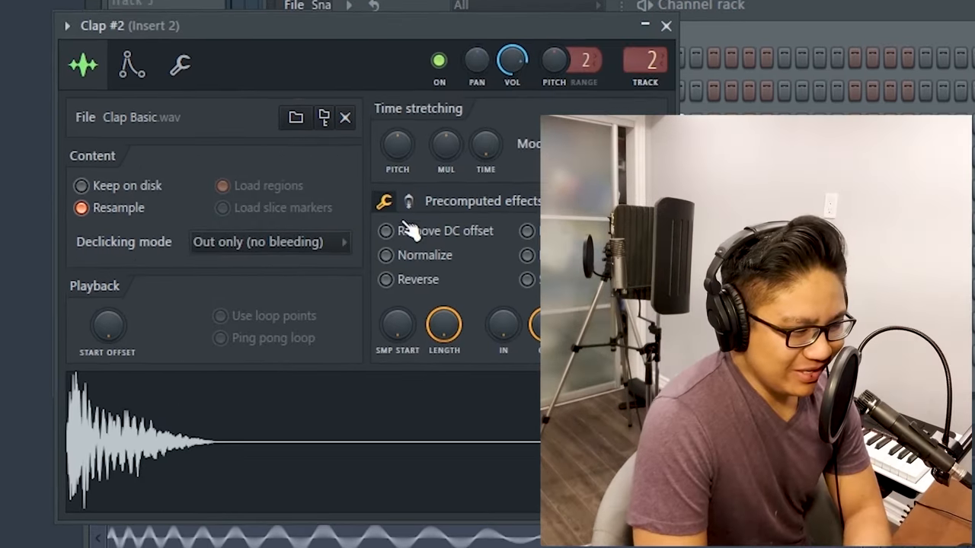
# Enable Remove DC offset in the Clap #2 sample's Precomputed effects
pyautogui.click(405, 201)
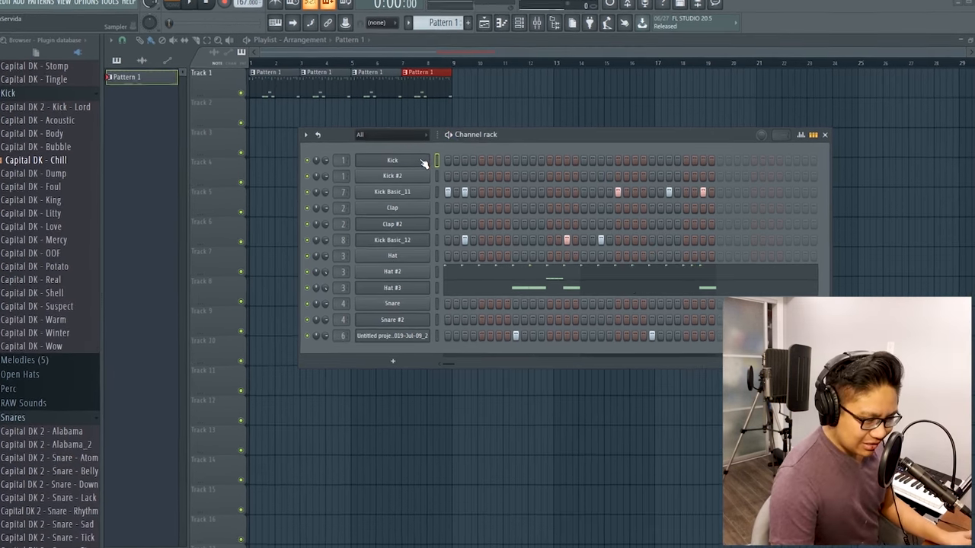
# Insert a FLEX instrument and audition an 808 preset from Mobile Tuned 808 Bass under ALL packs
pyautogui.rightClick(393, 160)
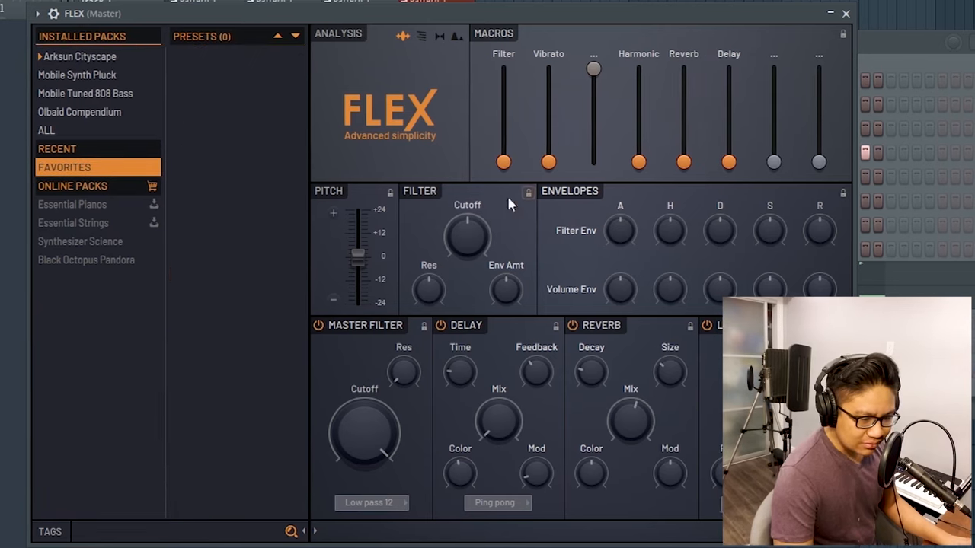
pyautogui.click(76, 57)
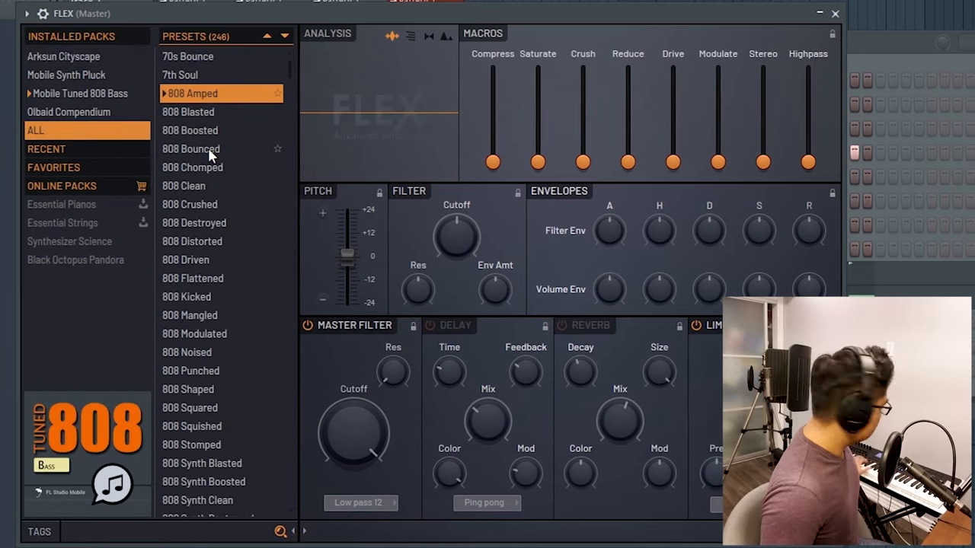
pyautogui.click(189, 131)
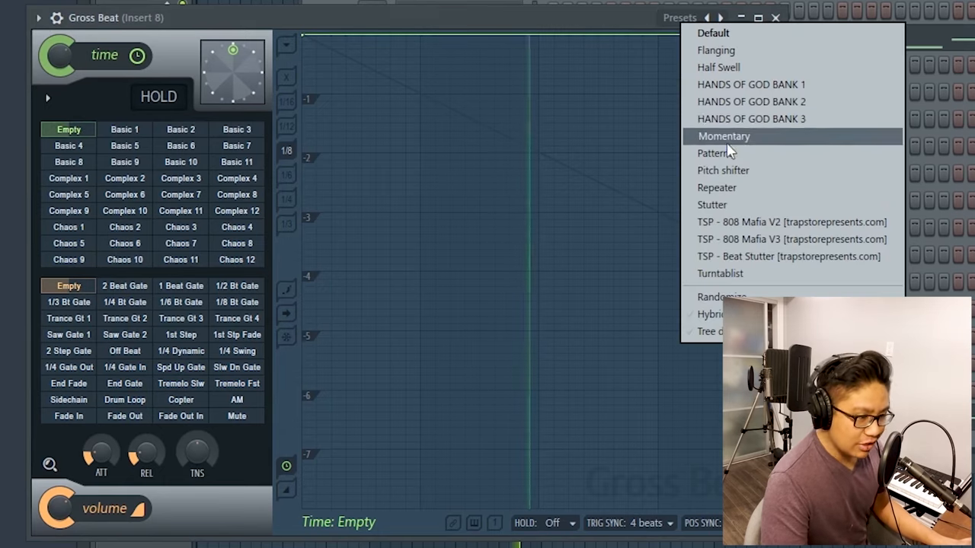
# Load the Momentary preset in Gross Beat on Insert 8 and choose a time effect slot
pyautogui.click(723, 135)
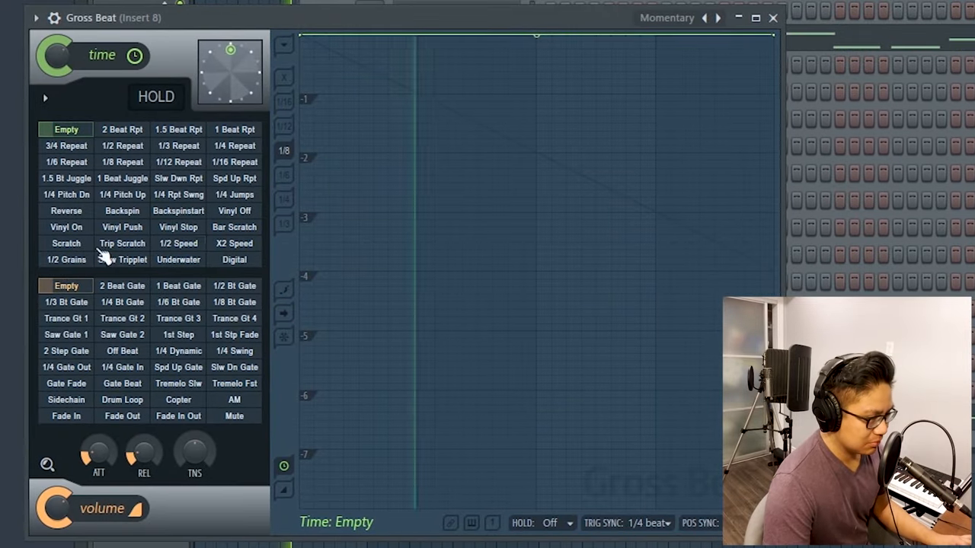
pyautogui.click(175, 243)
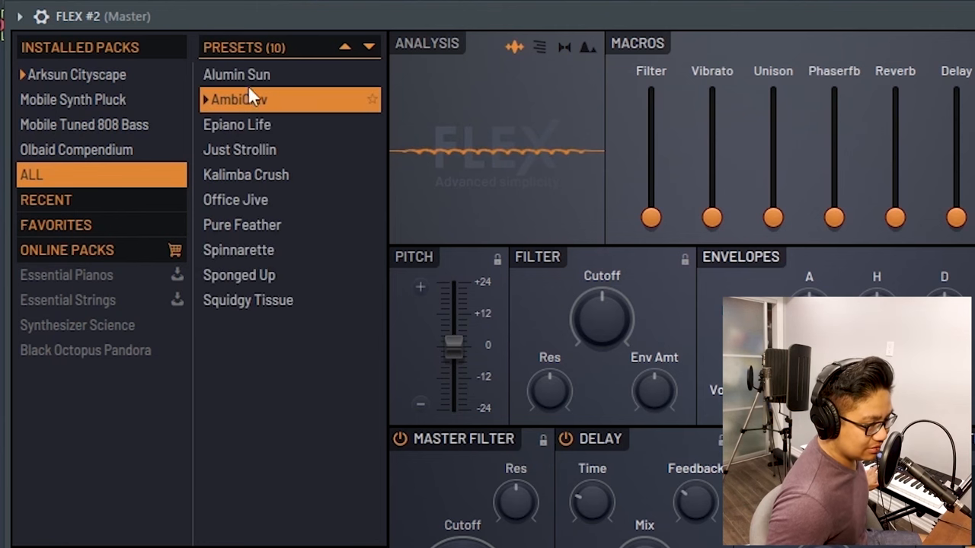
# Audition AmbiClav, then settle on the Epiano Life preset in FLEX #2
pyautogui.click(243, 124)
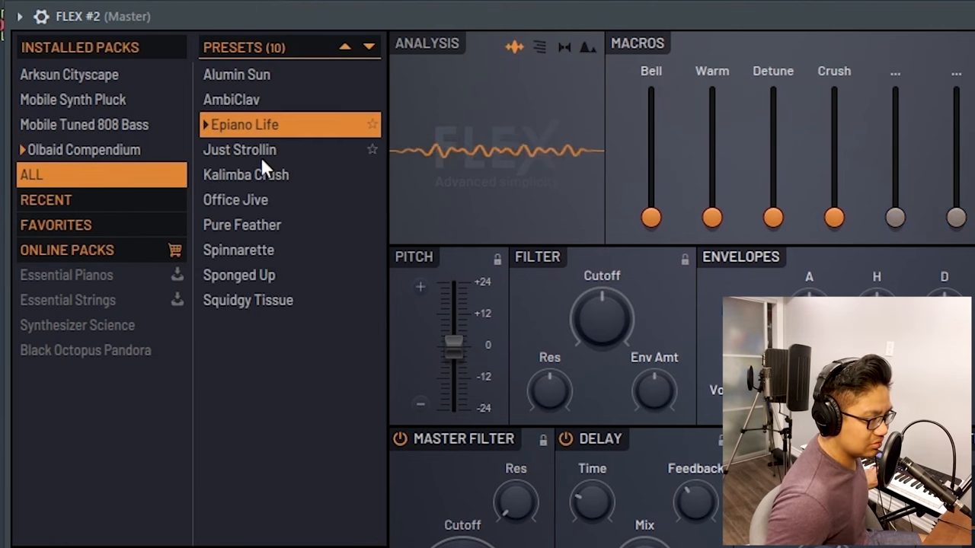
pyautogui.click(247, 173)
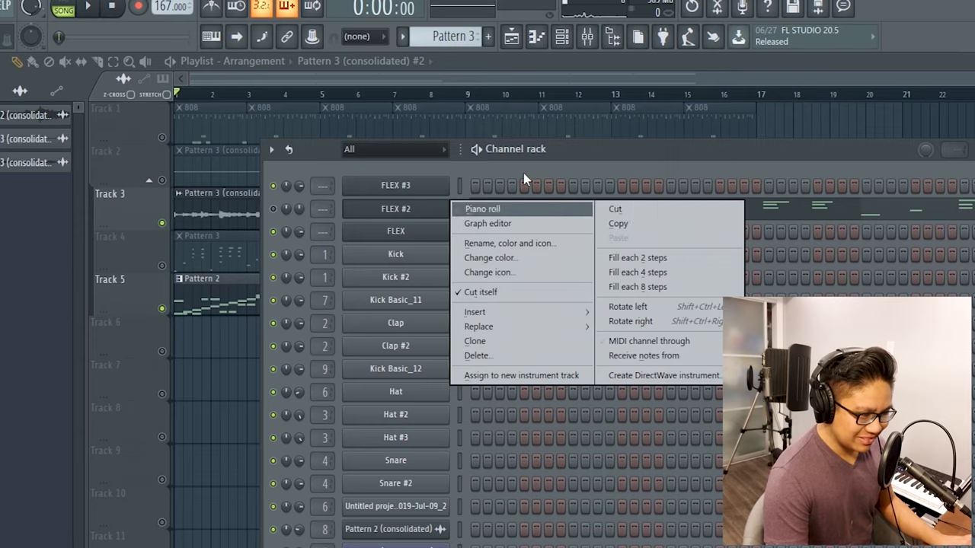
# Switch the FLEX channel into the Piano roll to edit its melody notes
pyautogui.click(481, 209)
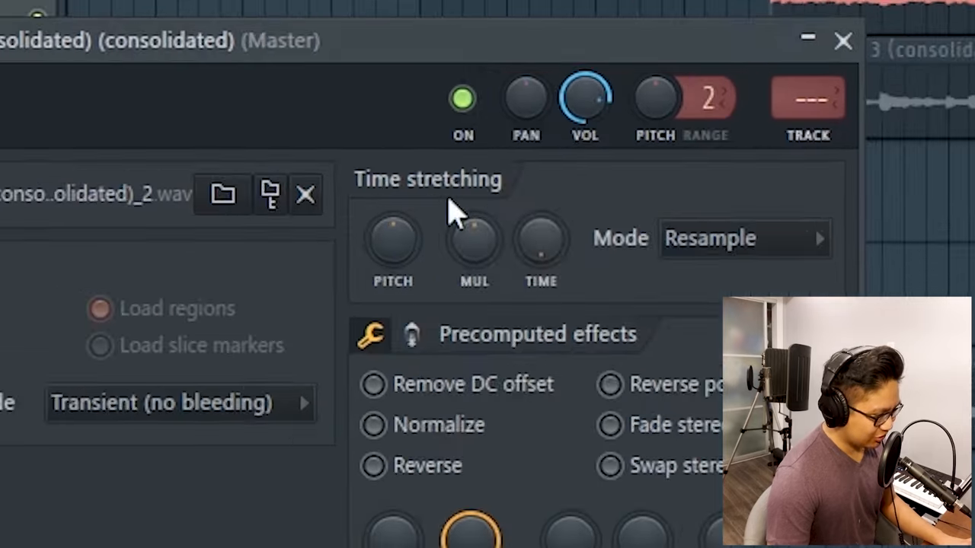
# Adjust the consolidated sample's settings and select the drum clips on Playlist tracks 8–13
pyautogui.click(837, 41)
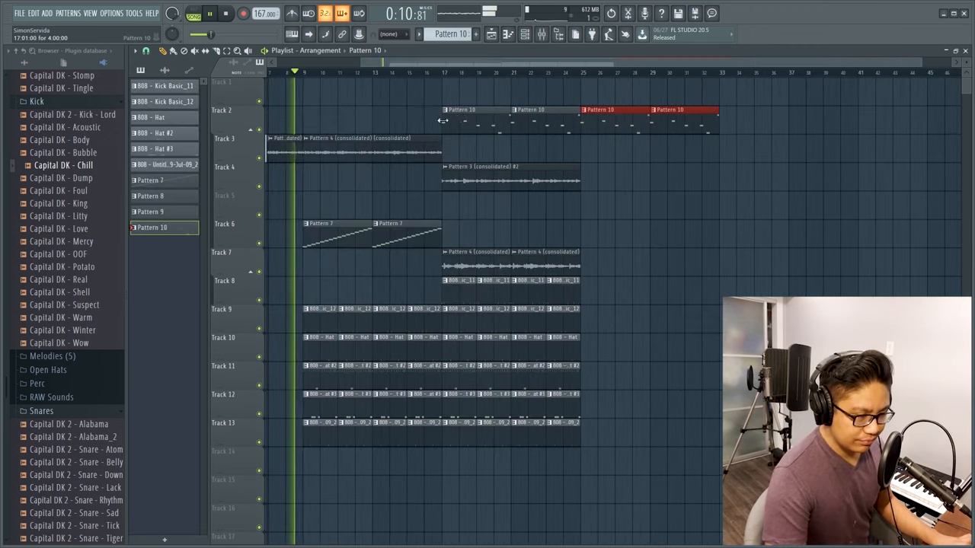
pyautogui.moveTo(445, 275); pyautogui.dragTo(592, 474)
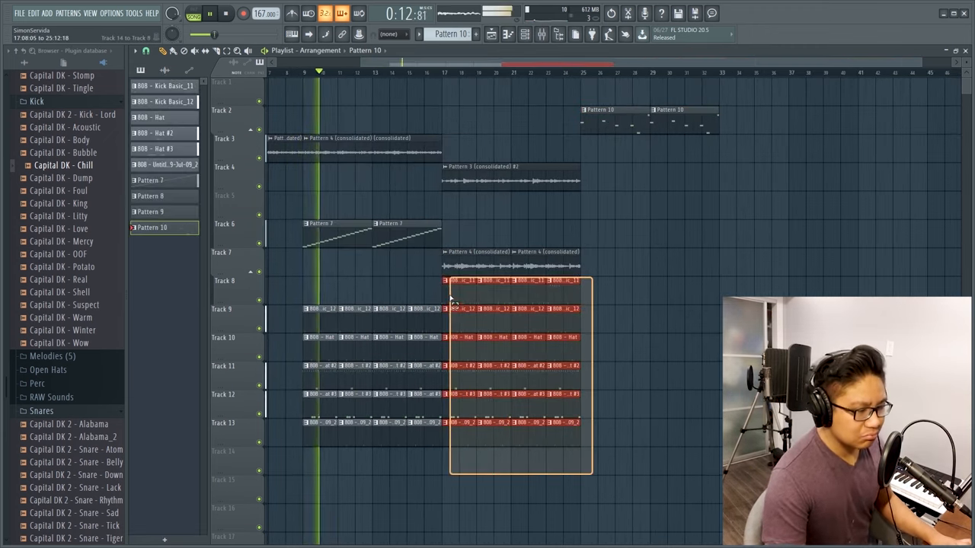